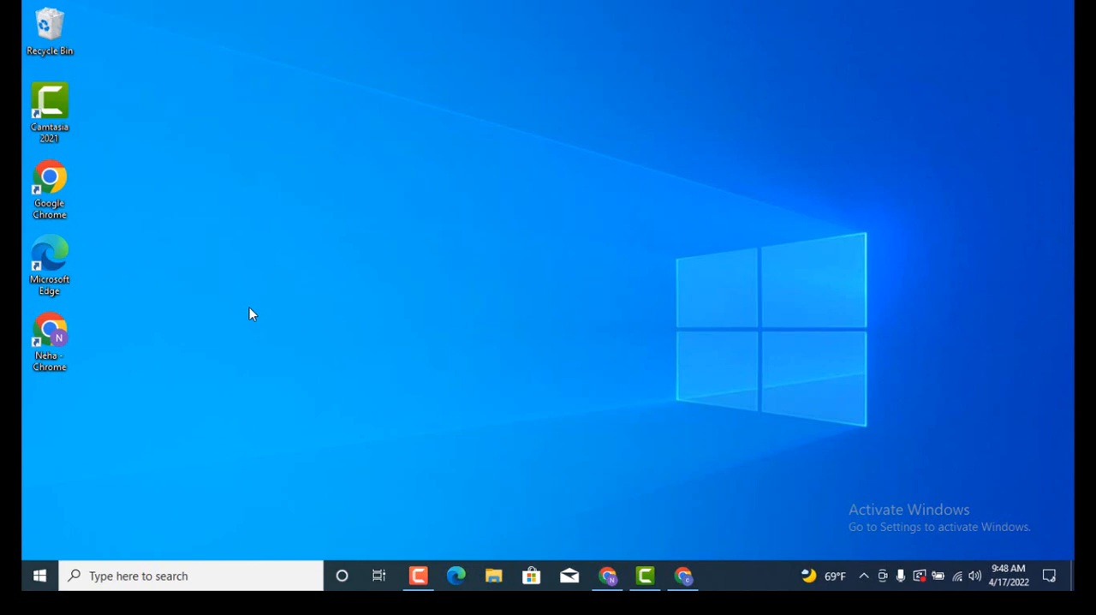
mouse_move(261, 311)
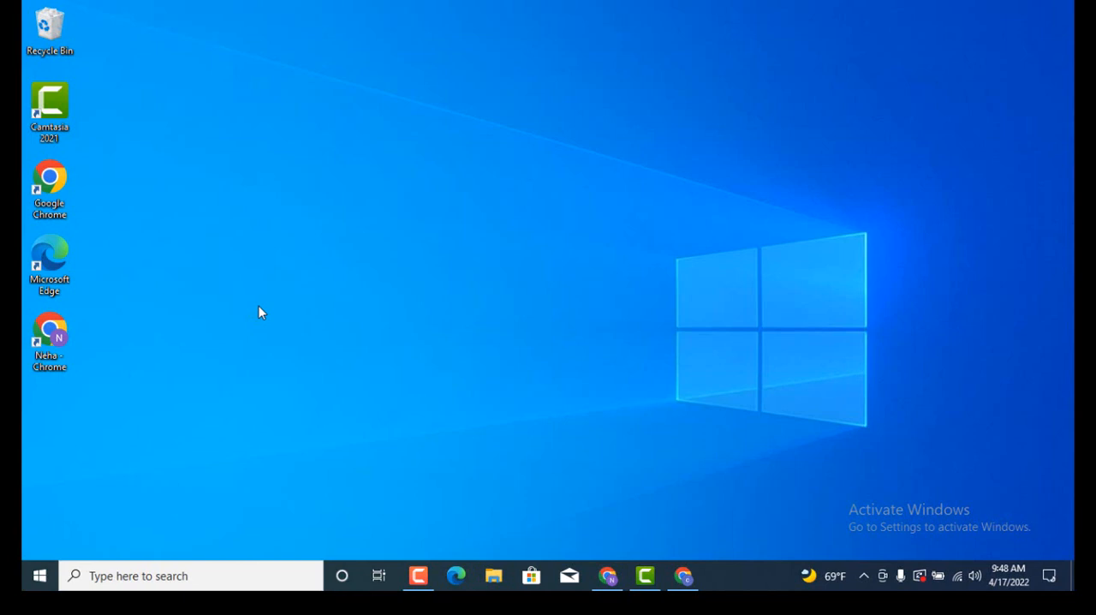
mouse_move(711, 488)
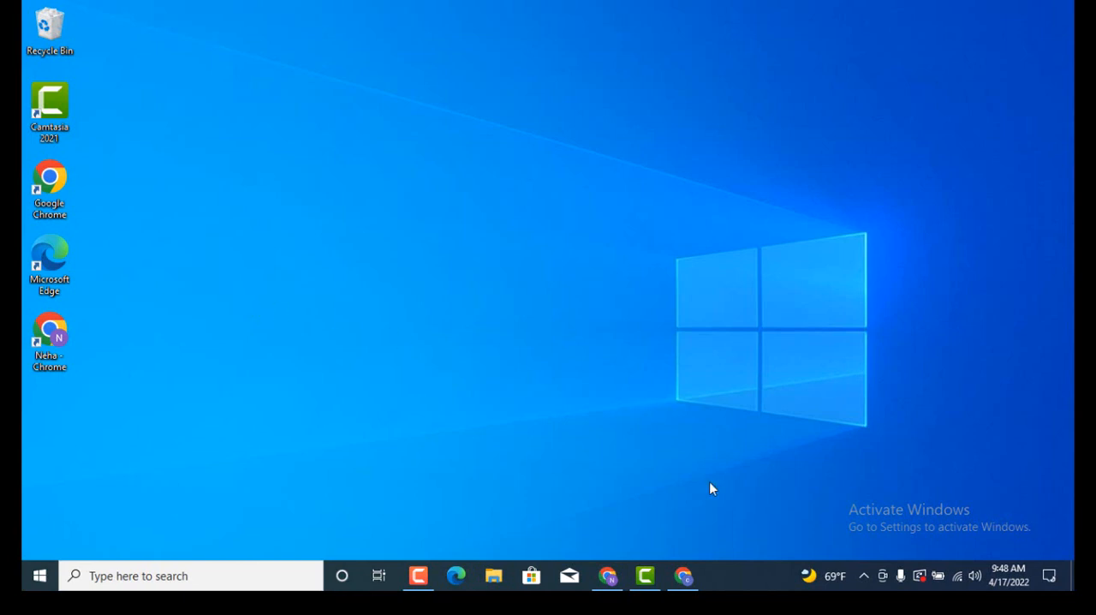
From the AOL homepage, open the AOL Mail mailbox showing 6 new messages.
click(682, 574)
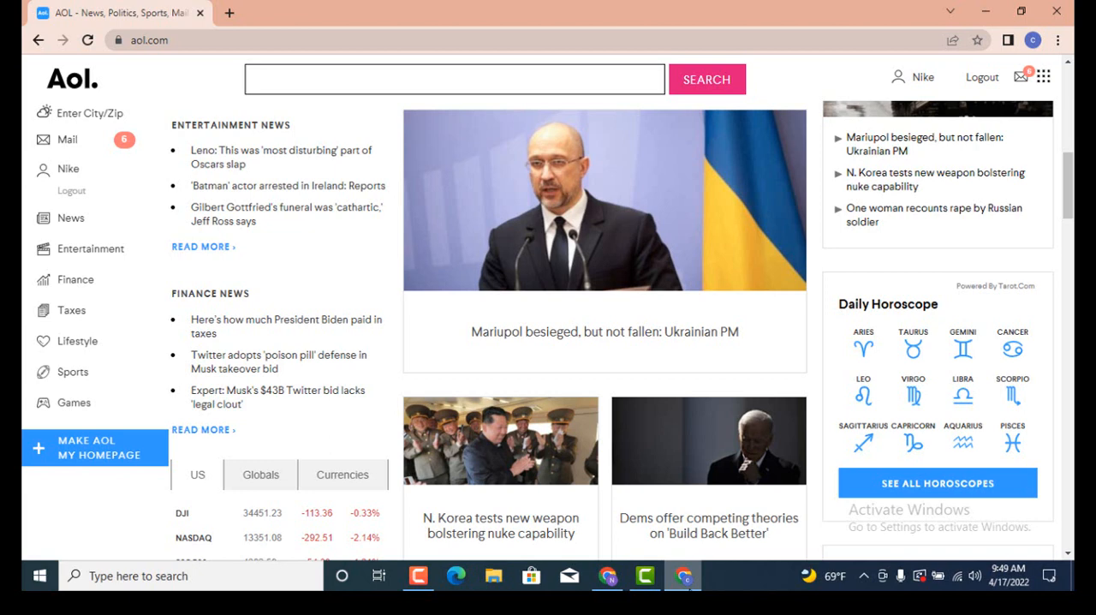
mouse_move(67, 138)
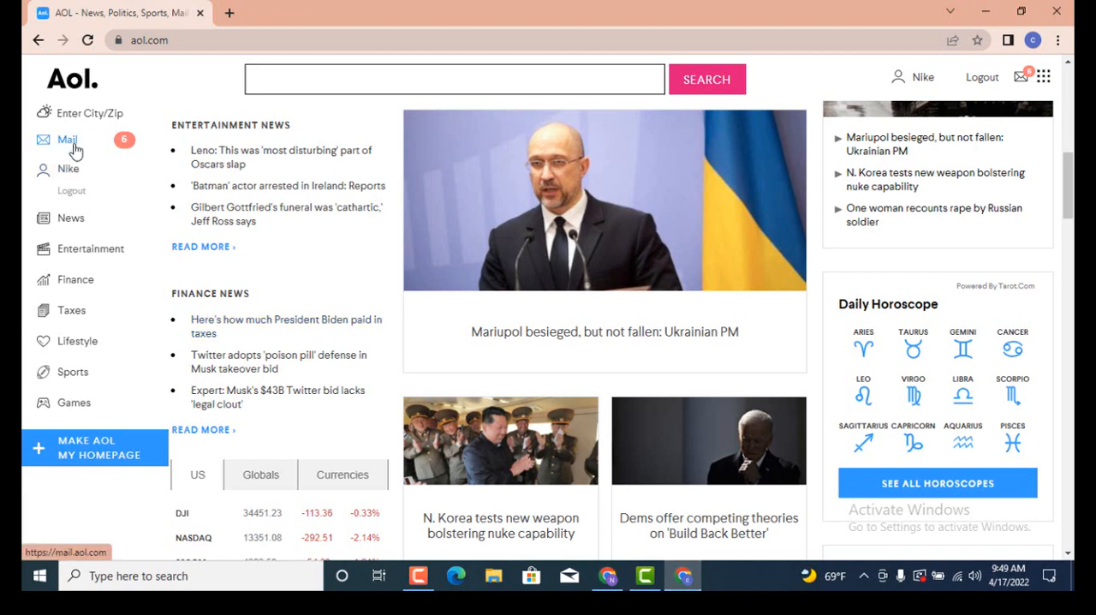
click(67, 139)
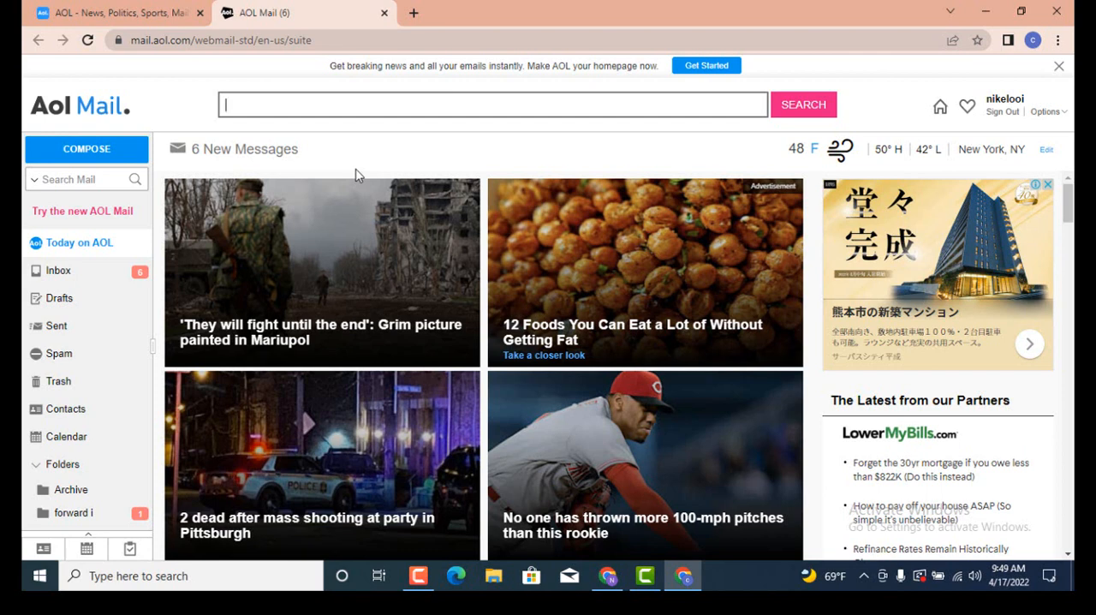
mouse_move(116, 149)
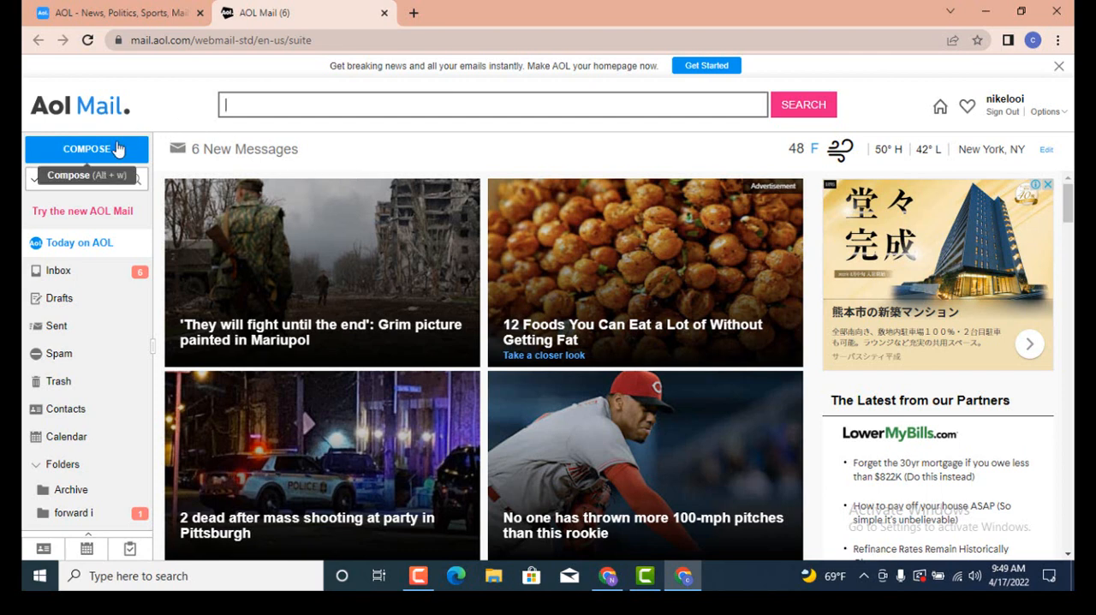
Start a blank new email with Compose.
click(86, 148)
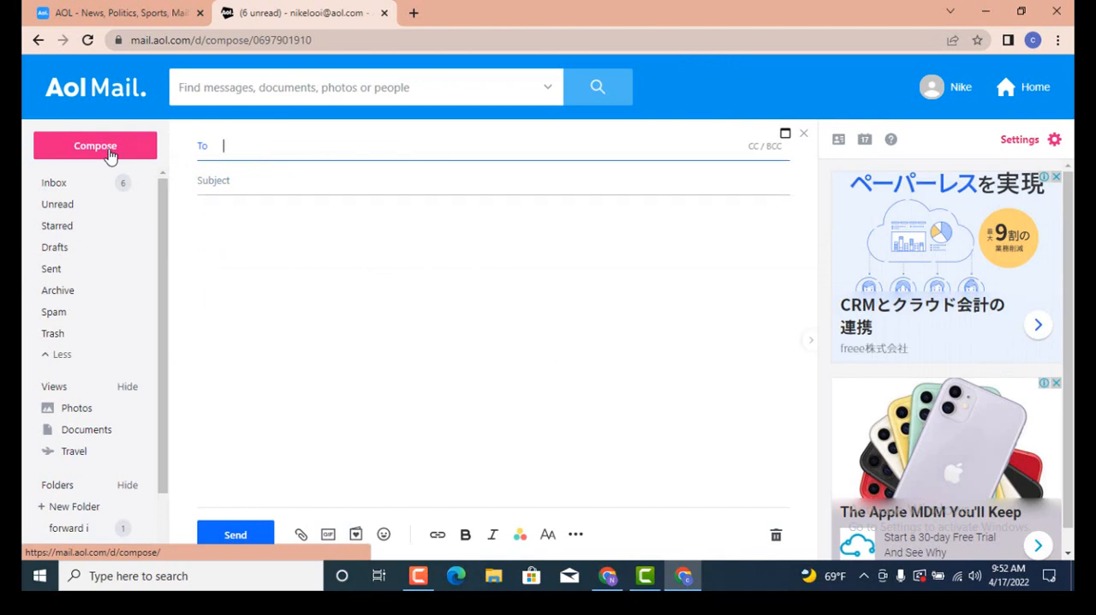
mouse_move(256, 163)
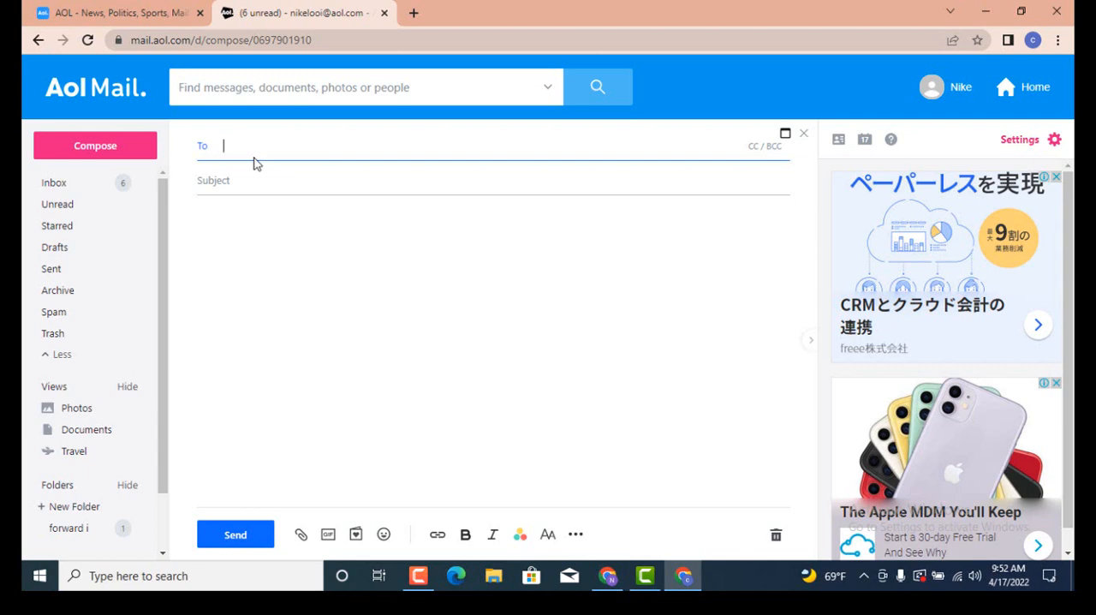
Address the draft to the saved contact via 'we', set subject 'my youtube video', and begin attaching.
text(we)
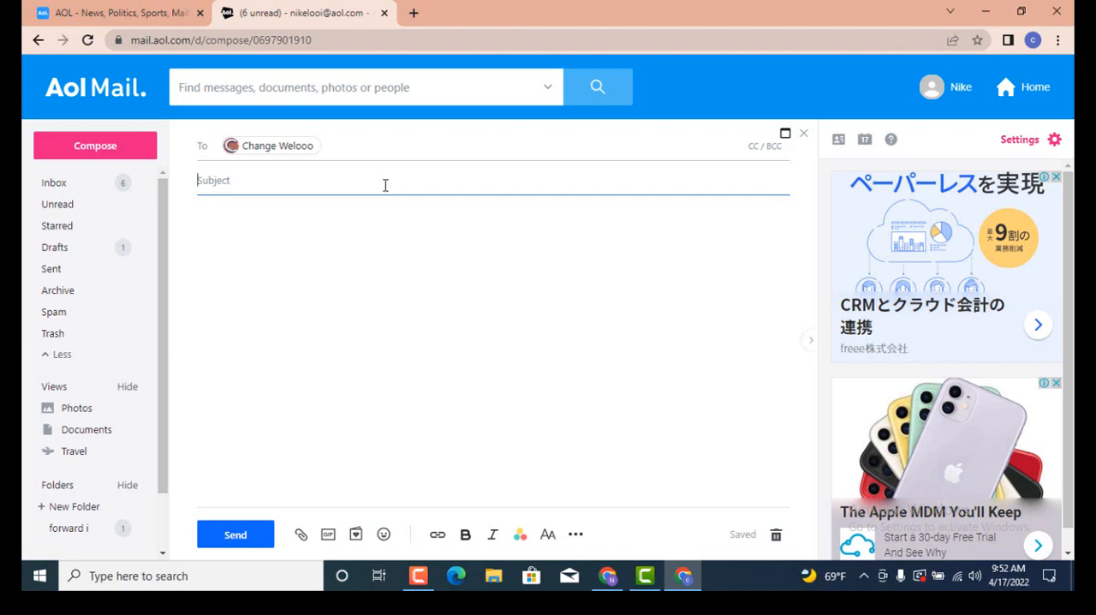
text(my youtube video)
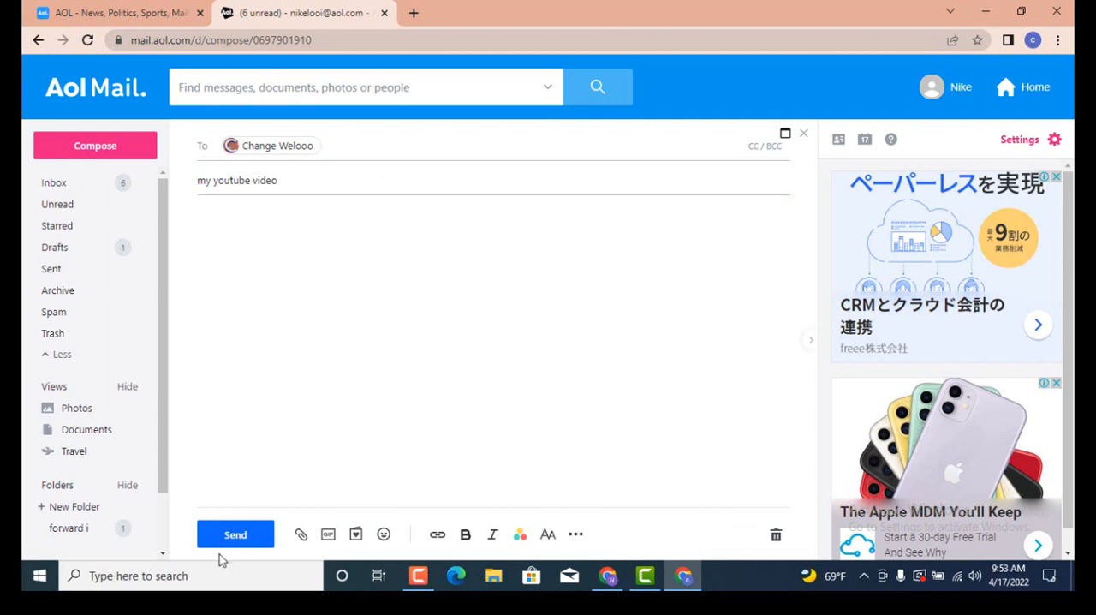
mouse_move(299, 534)
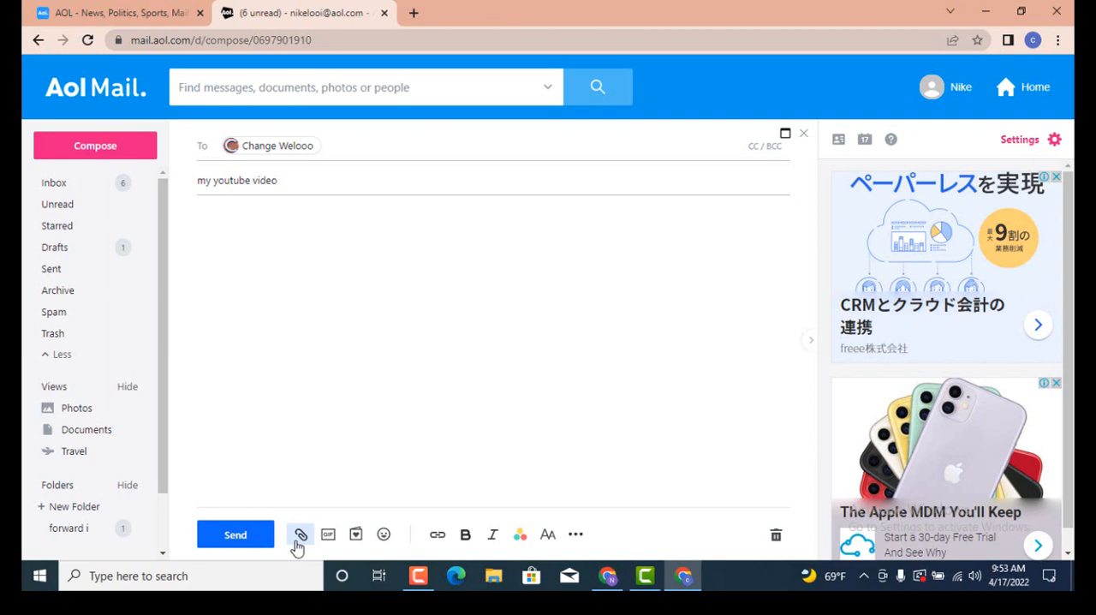
click(300, 534)
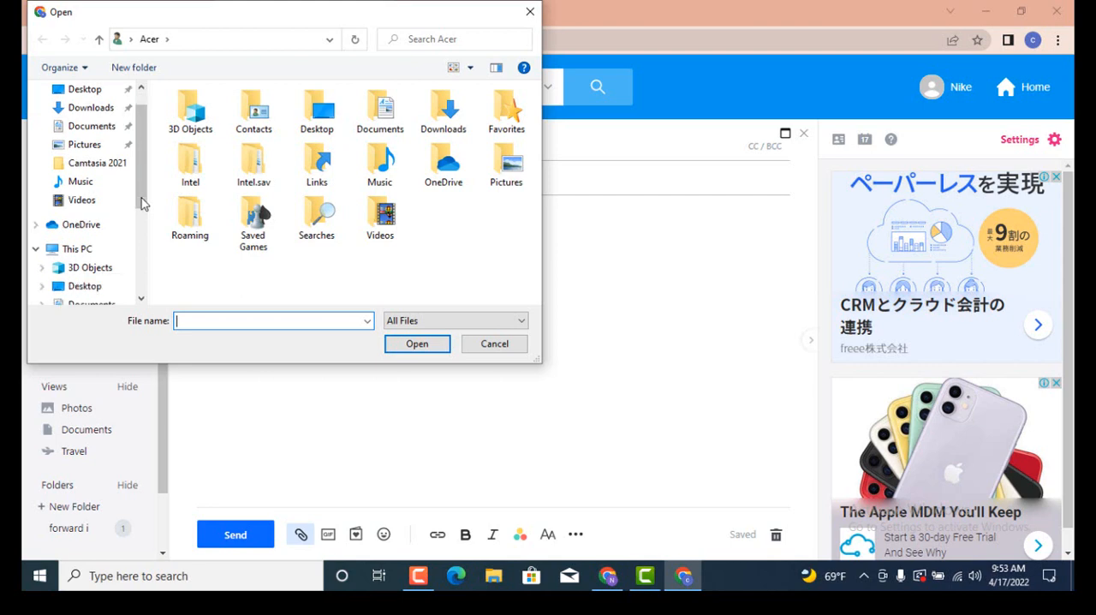
Browse Local Disk (D:) > Rendered to the 'How to Block Email on AOL Account' video folder.
scroll(down, 3)
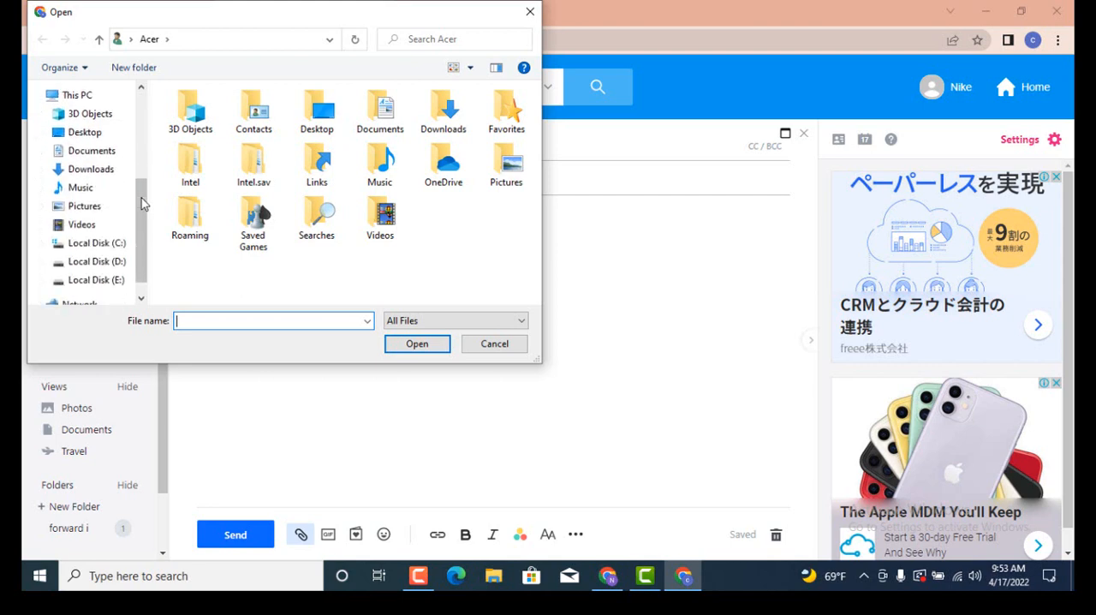
click(97, 261)
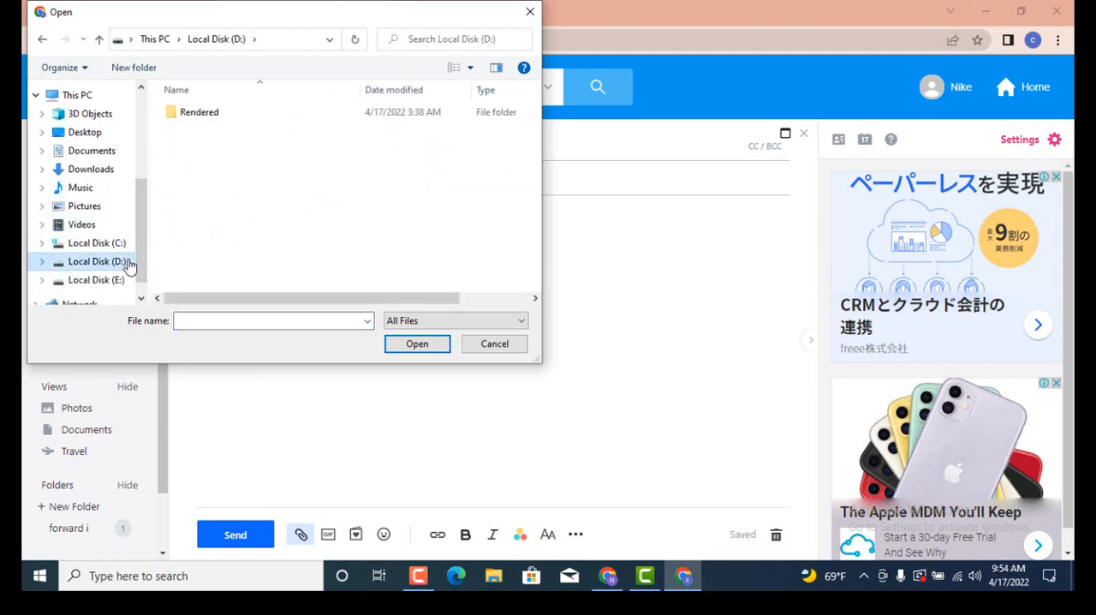
double_click(198, 111)
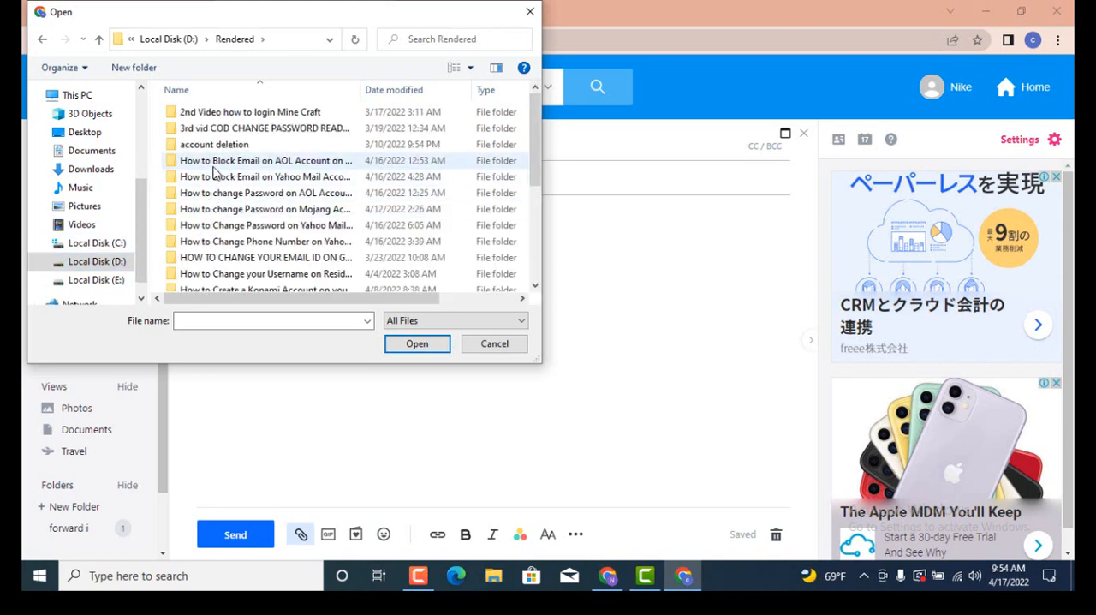
double_click(265, 160)
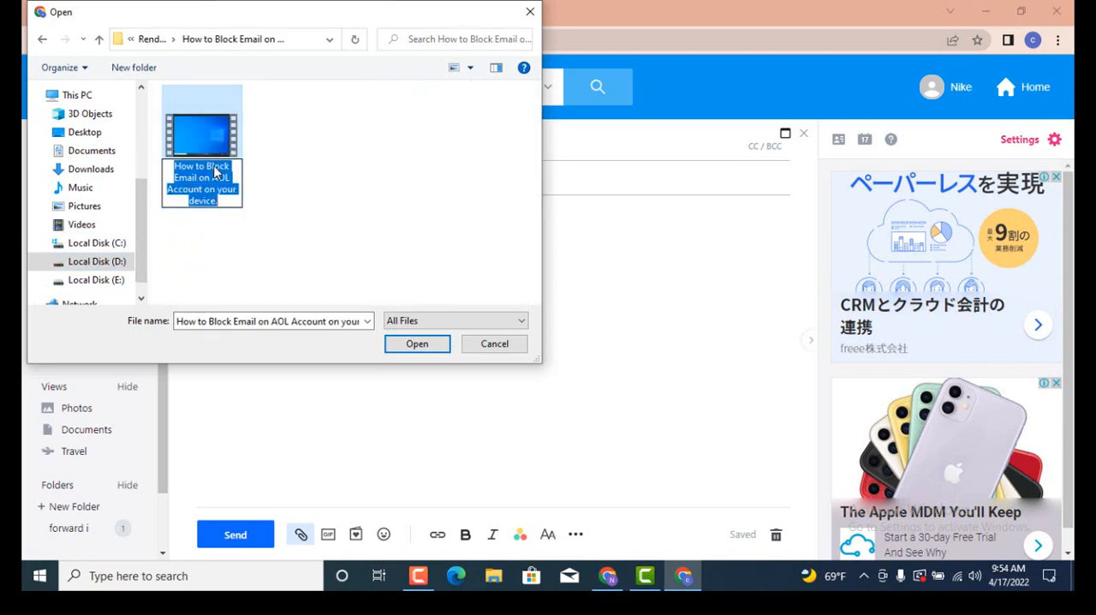
Attach the 5.2MB MP4 tutorial video and send the email.
click(418, 344)
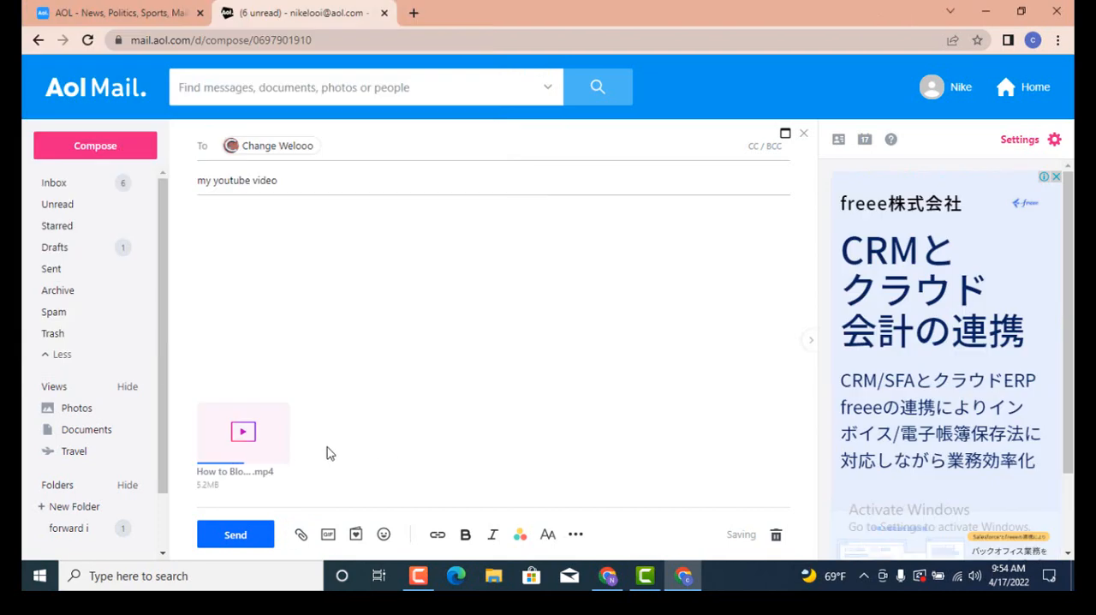
mouse_move(294, 476)
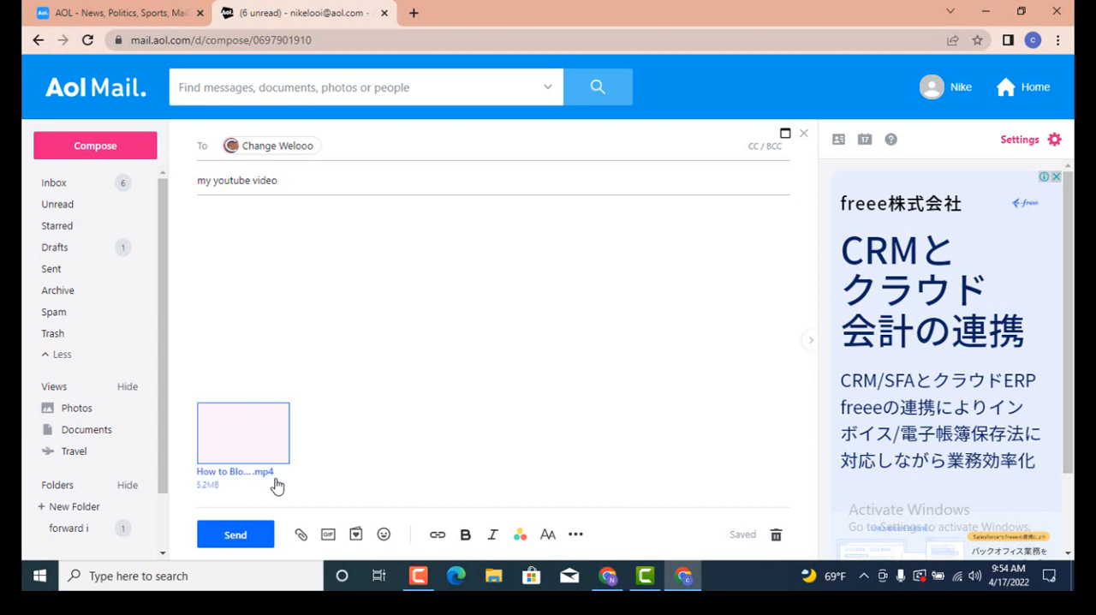
click(234, 533)
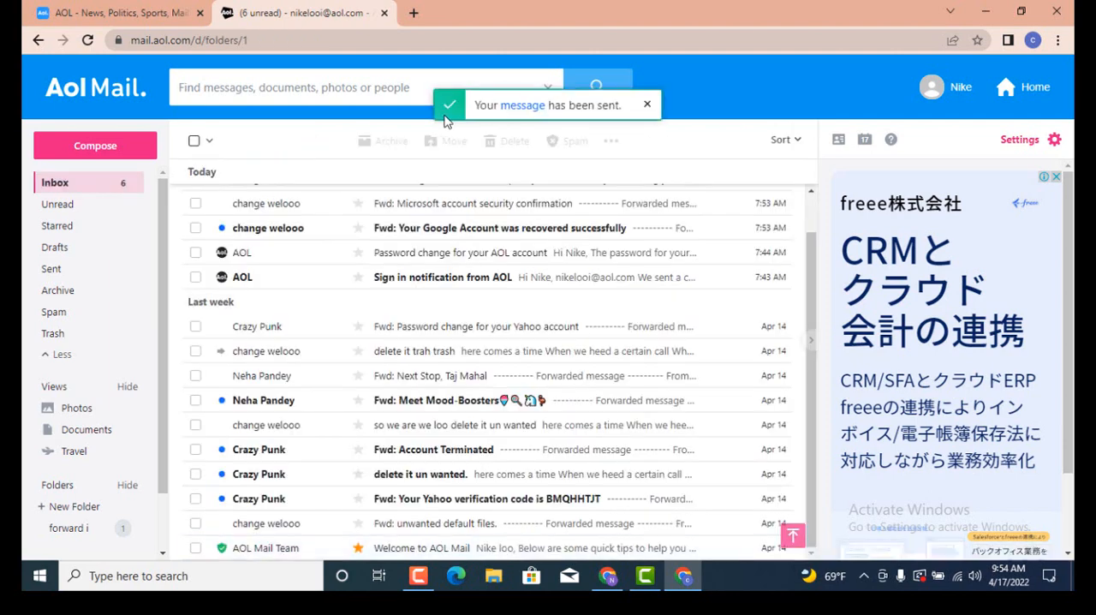
mouse_move(484, 120)
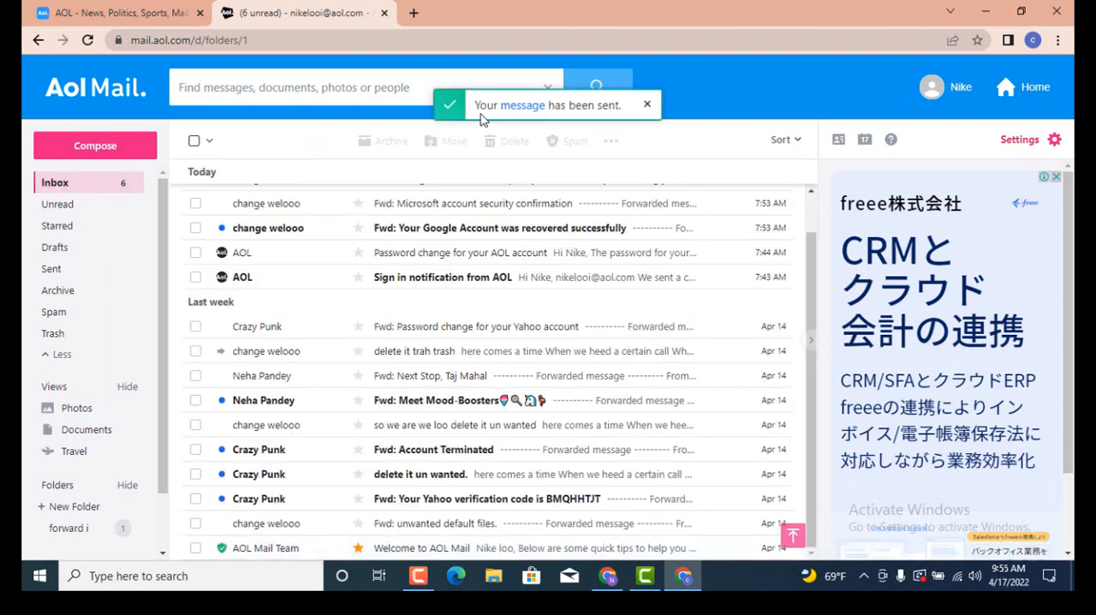